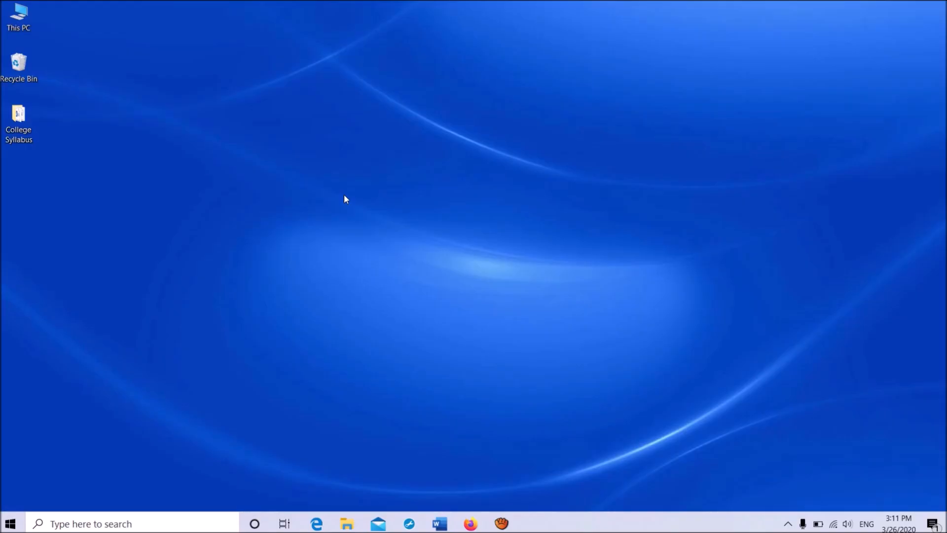
mouse_move(5, 420)
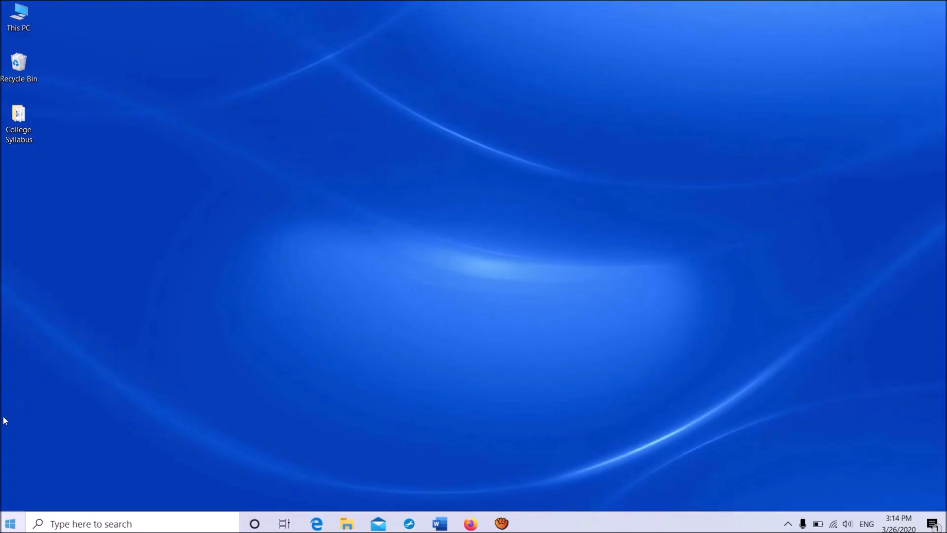
Launch Device Manager from the Start right-click menu and maximize its window.
right_click(10, 523)
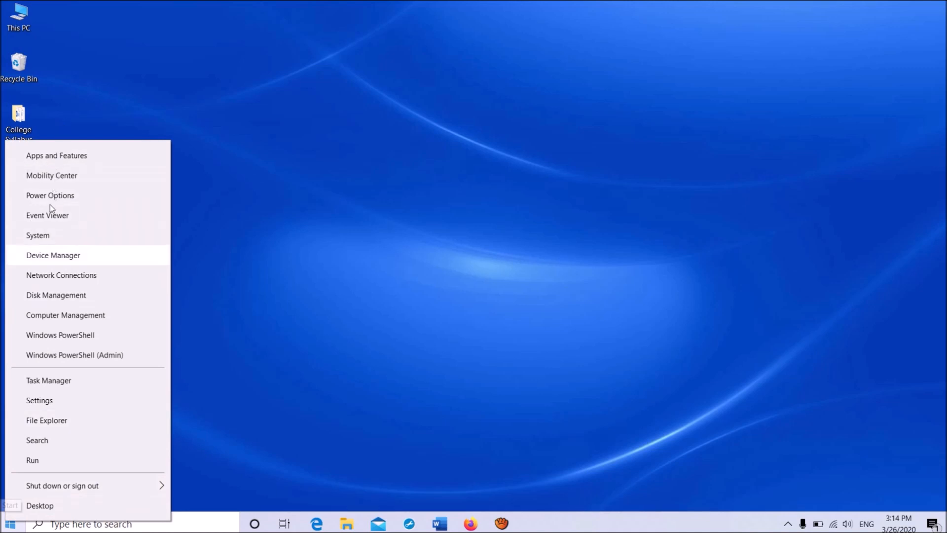
mouse_move(50, 209)
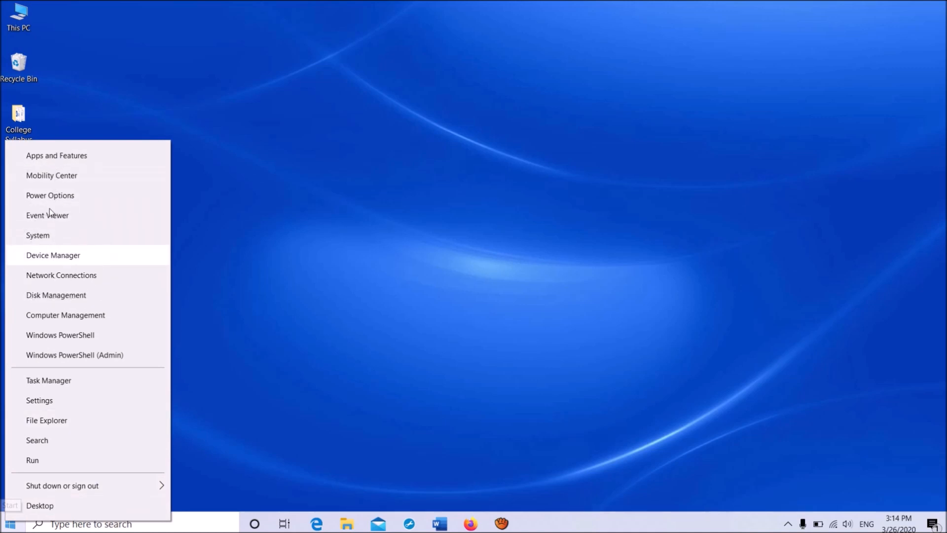
left_click(53, 255)
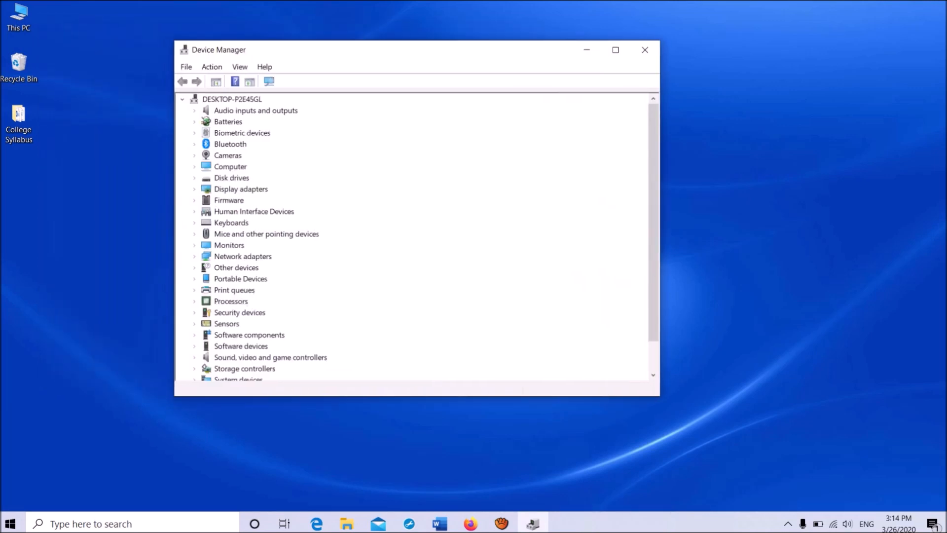
left_click(615, 49)
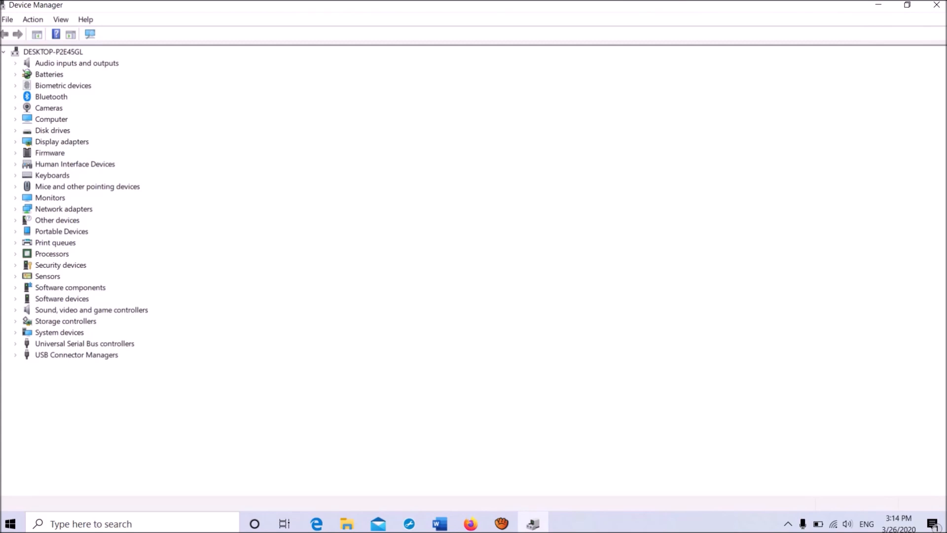
Update the Goodix fingerprint driver via automatic search; it reports the best driver is already installed.
left_click(63, 85)
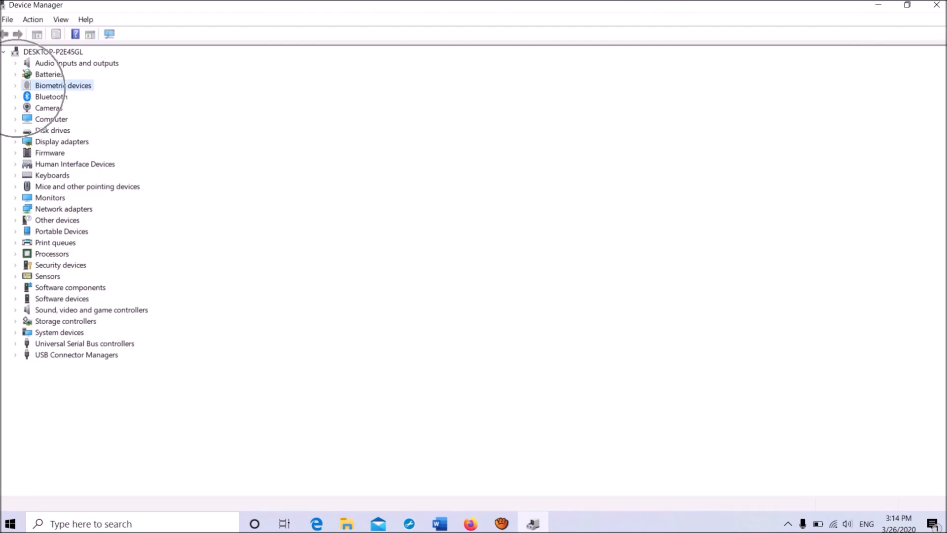
left_click(15, 85)
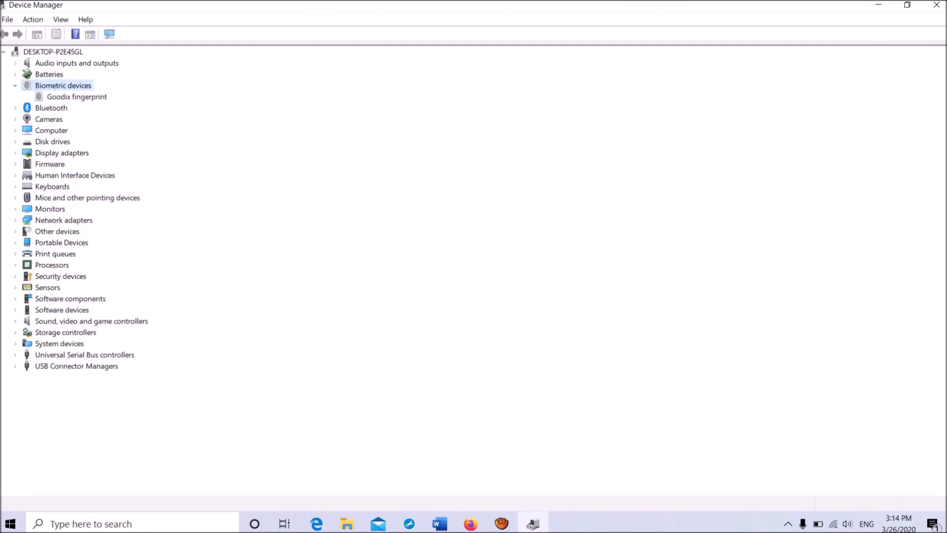
left_click(77, 97)
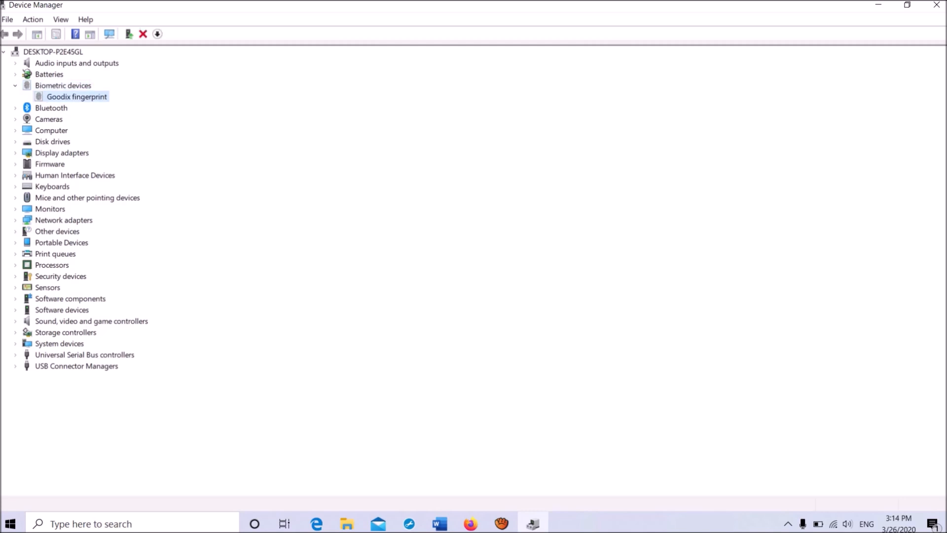
right_click(77, 97)
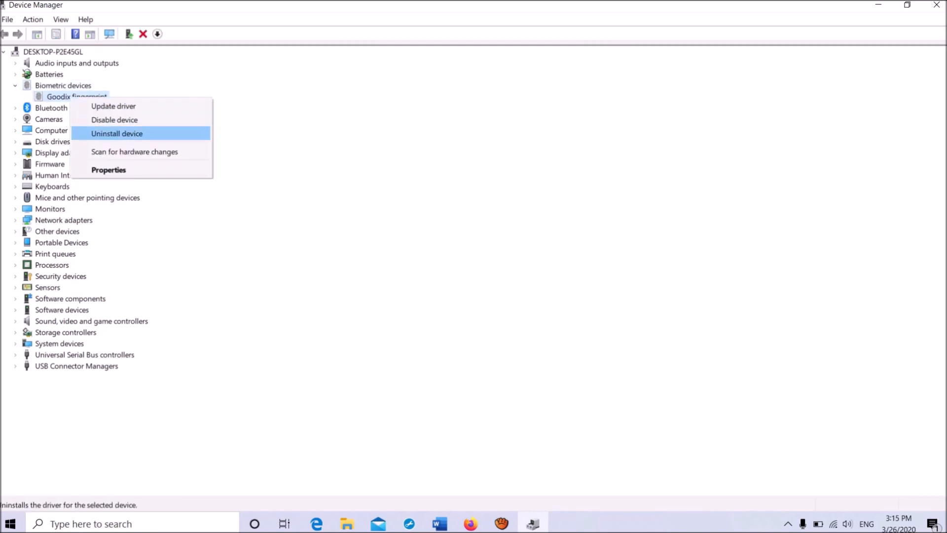
mouse_move(113, 106)
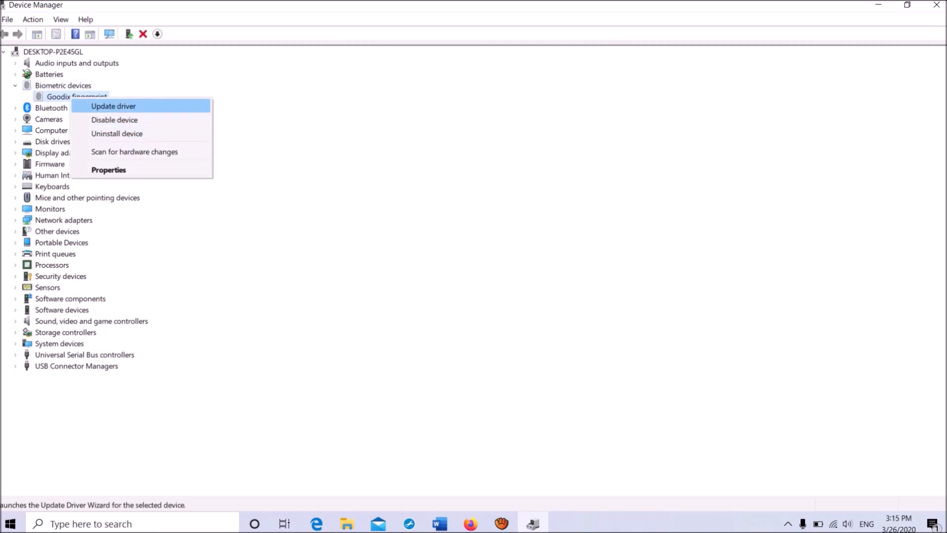
left_click(113, 106)
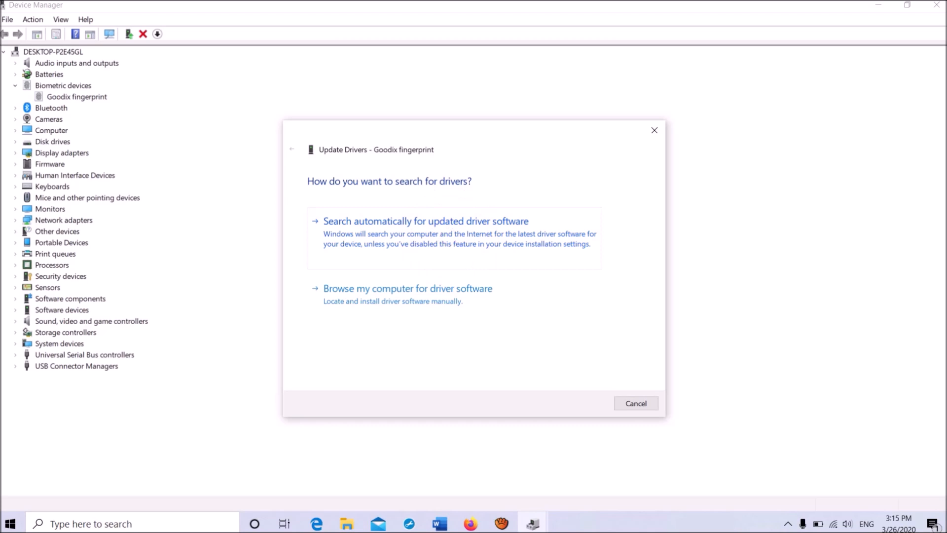
left_click(425, 222)
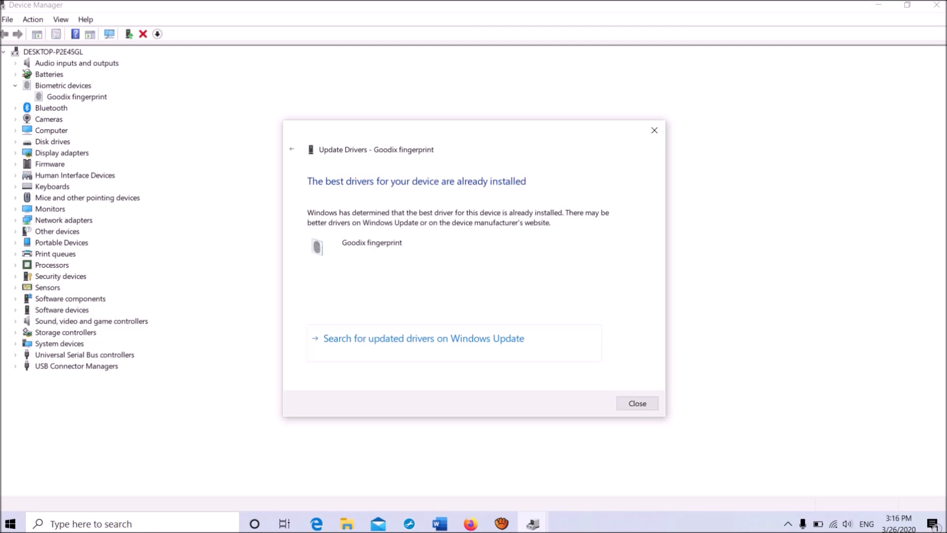
mouse_move(636, 403)
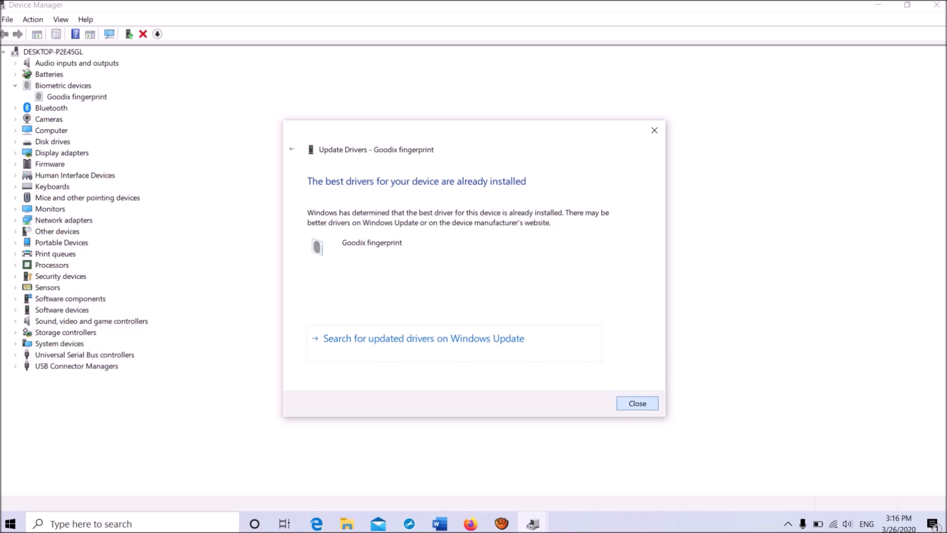
left_click(636, 403)
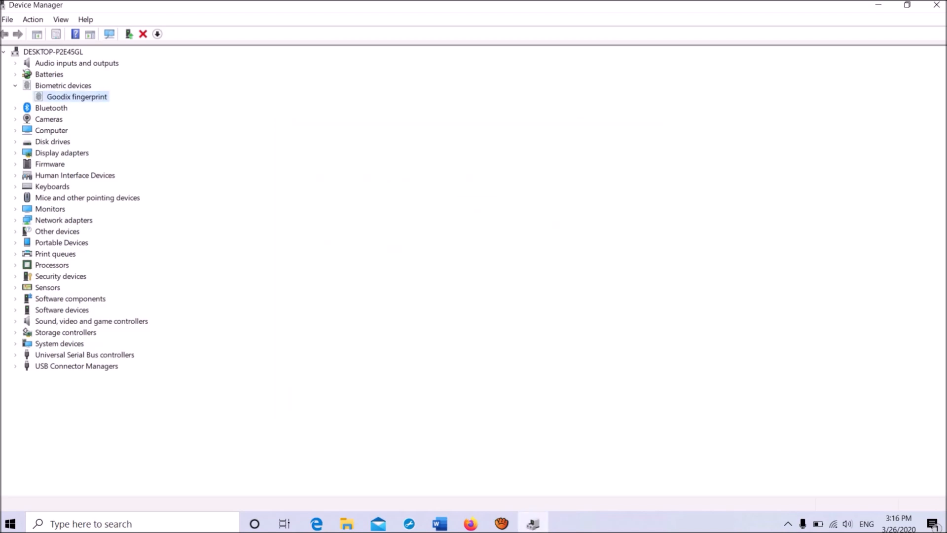
Uninstall the Goodix fingerprint device and confirm the removal.
right_click(76, 97)
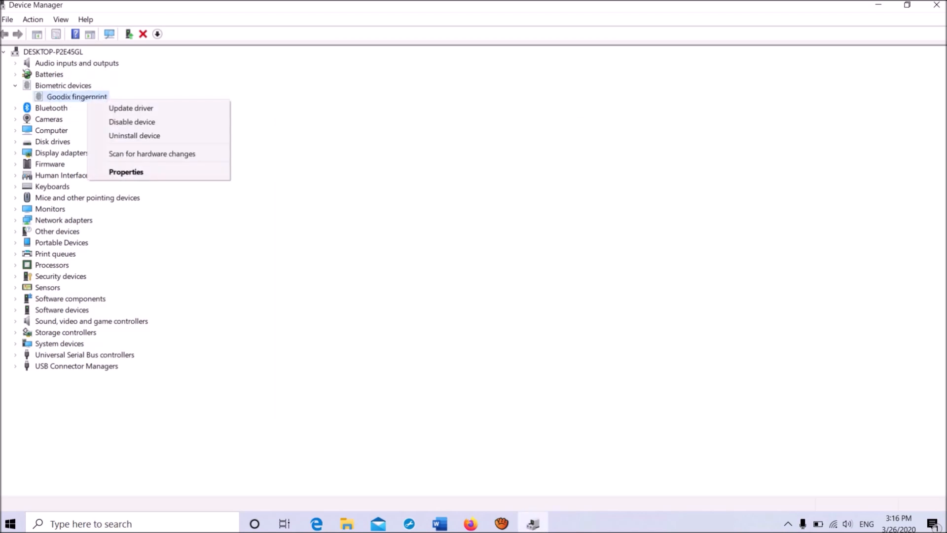
mouse_move(135, 135)
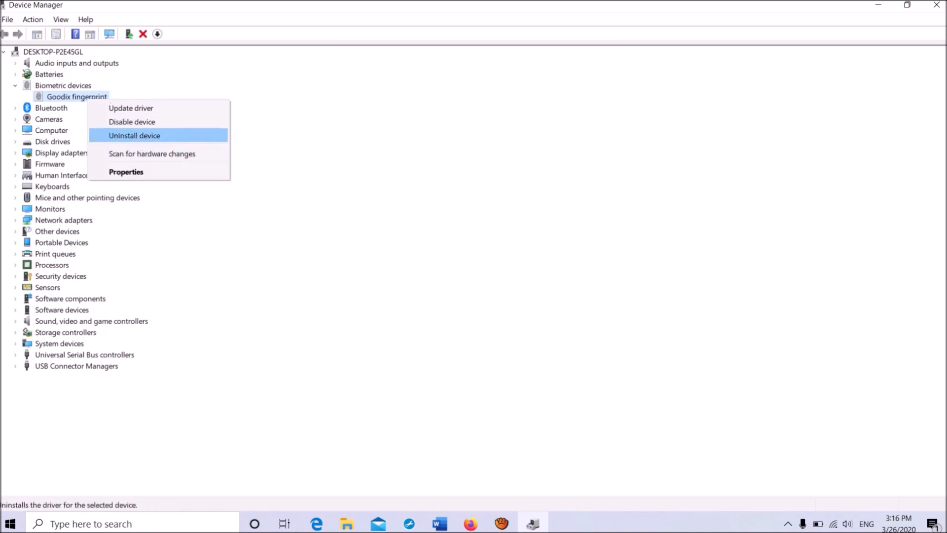
left_click(134, 135)
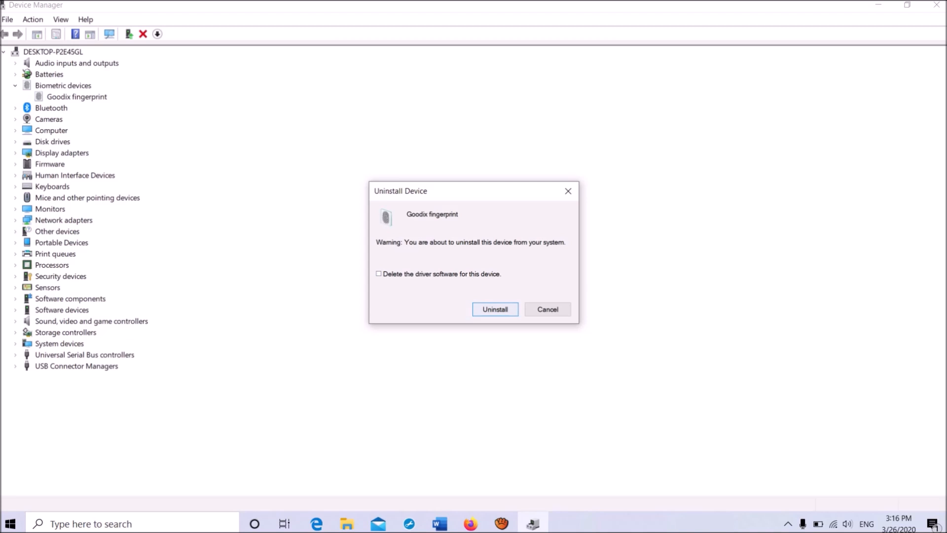
left_click(547, 309)
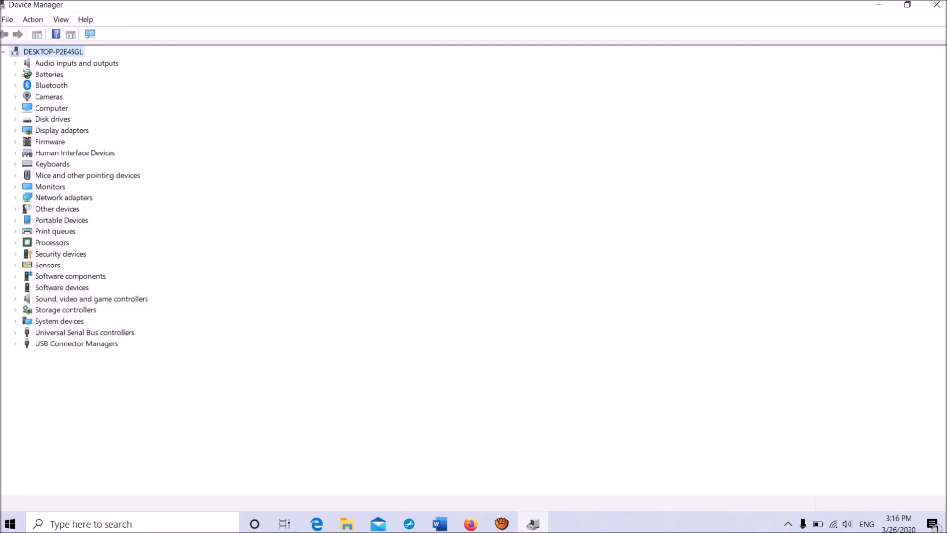
Scan for hardware changes from the Action menu.
left_click(33, 19)
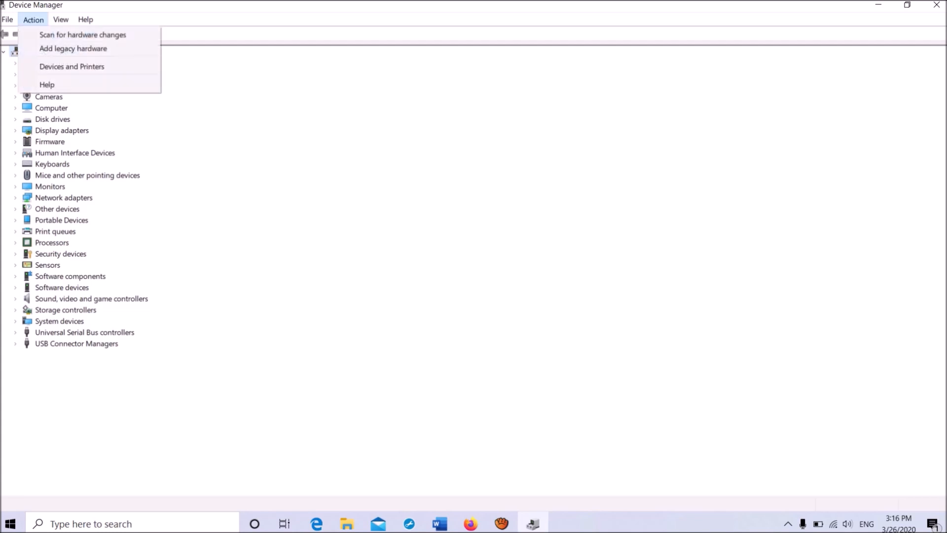
mouse_move(83, 34)
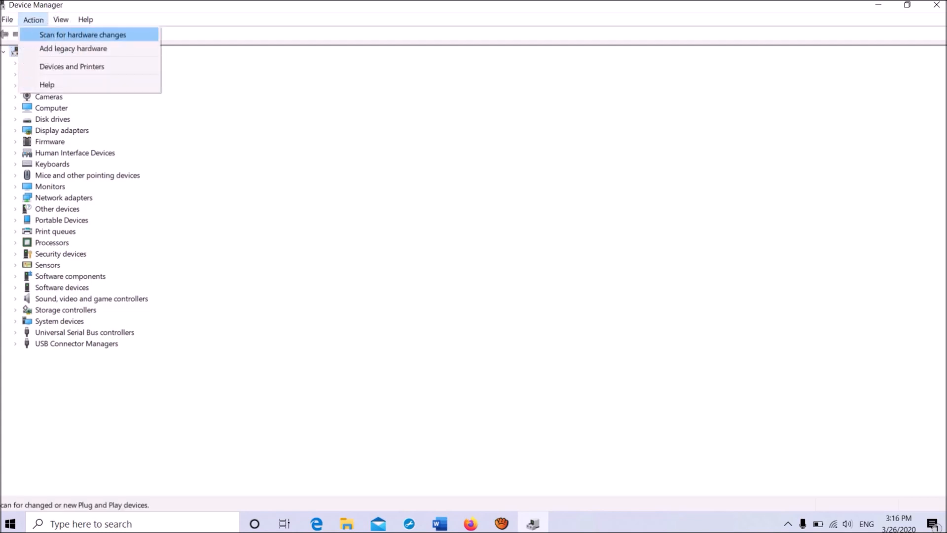
left_click(83, 35)
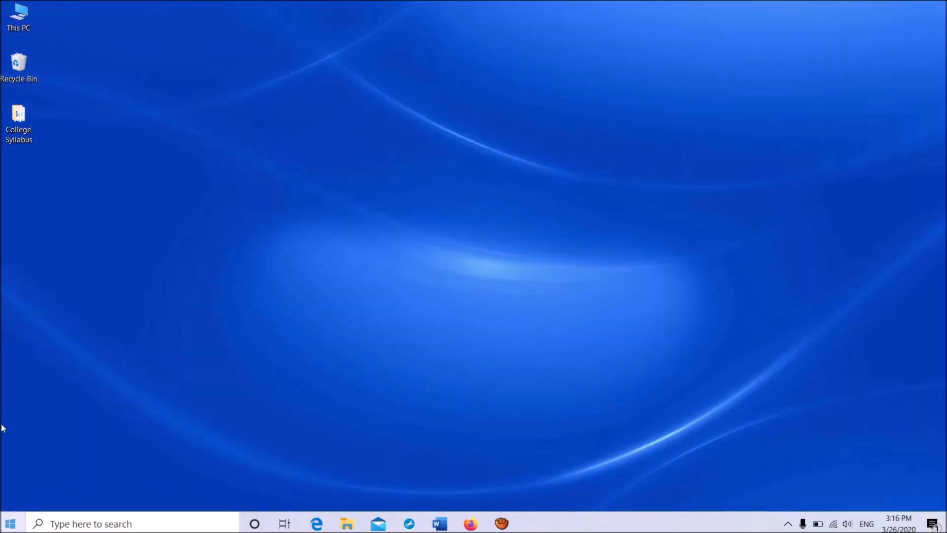
left_click(10, 523)
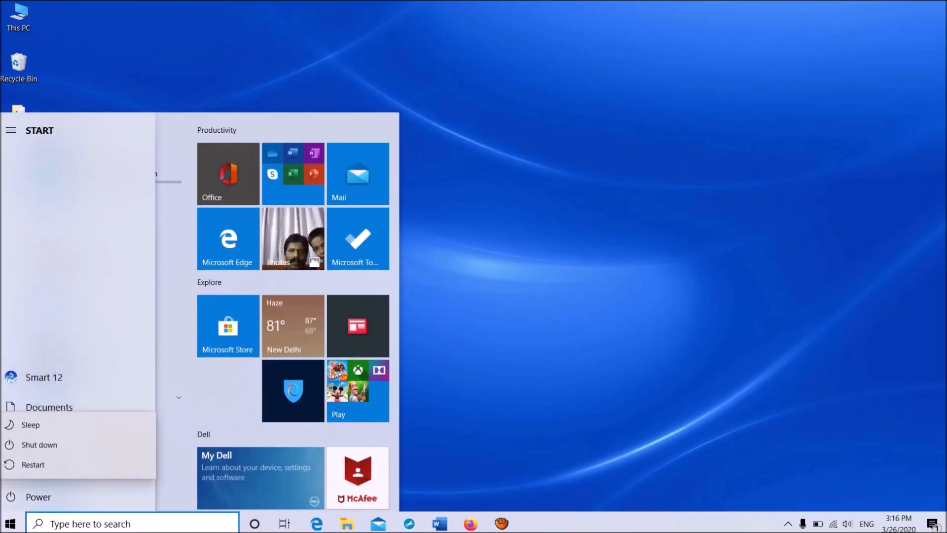
mouse_move(33, 465)
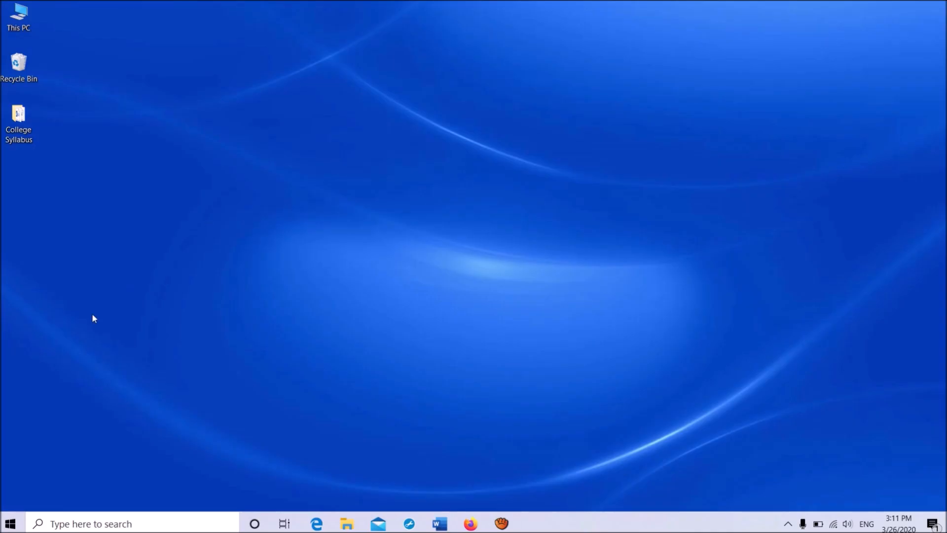
right_click(10, 523)
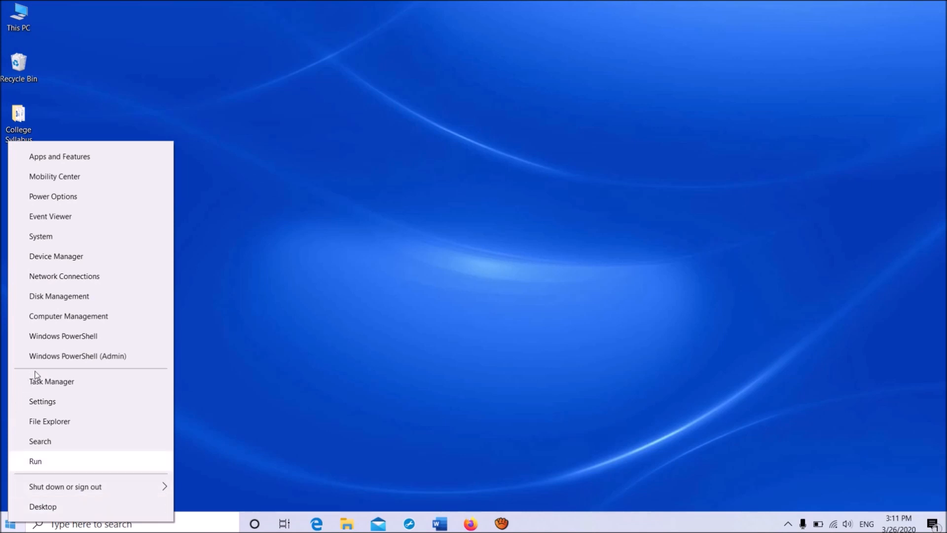
Run services.msc from the Run dialog to launch the Services console.
left_click(35, 460)
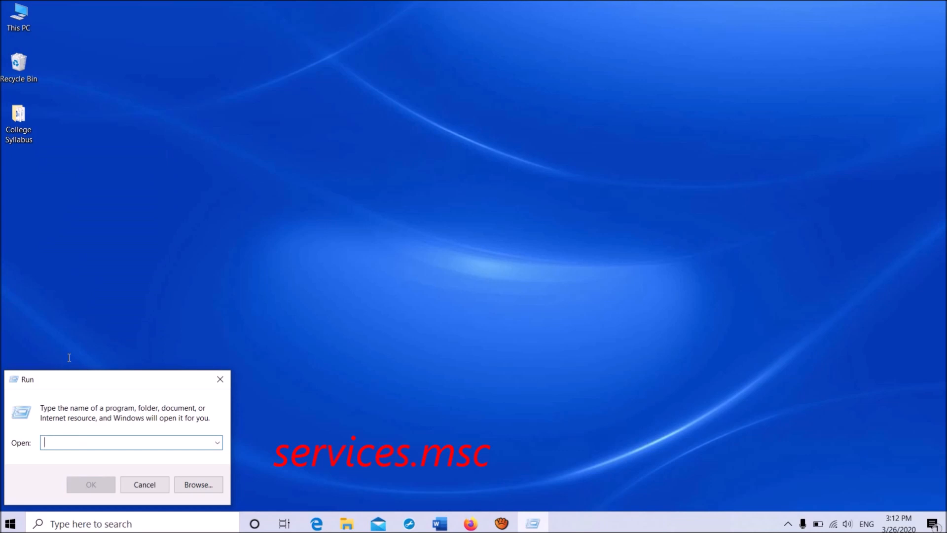
type("services.msc")
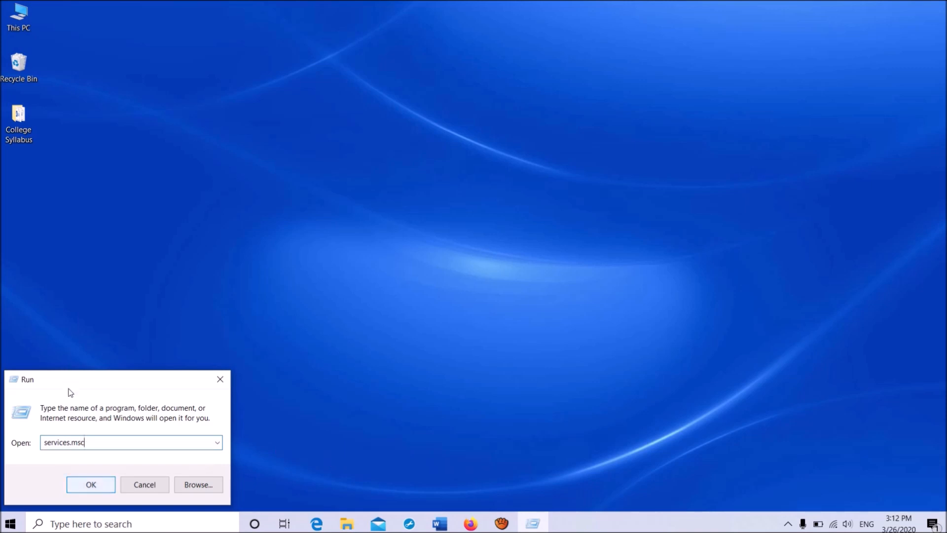
left_click(91, 484)
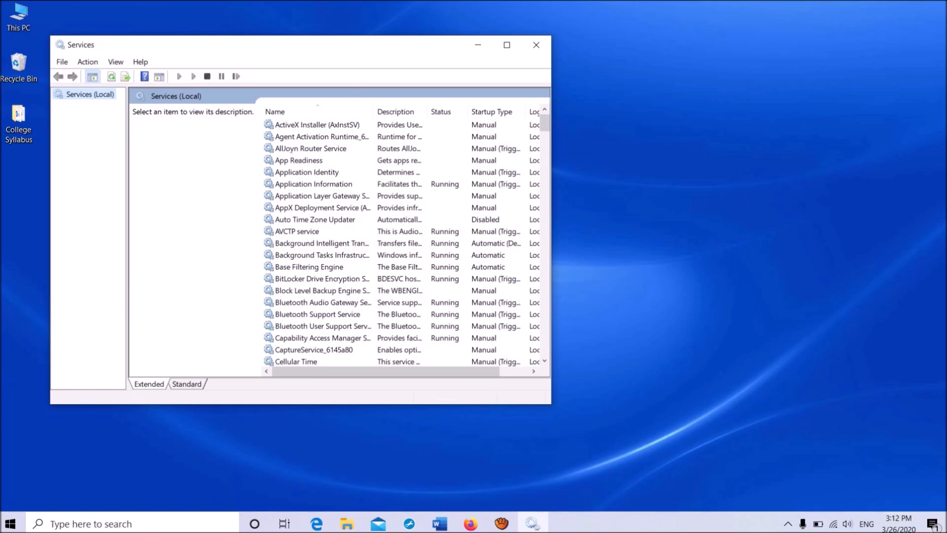
Maximize the Services window and select the Credential Manager service.
left_click(507, 45)
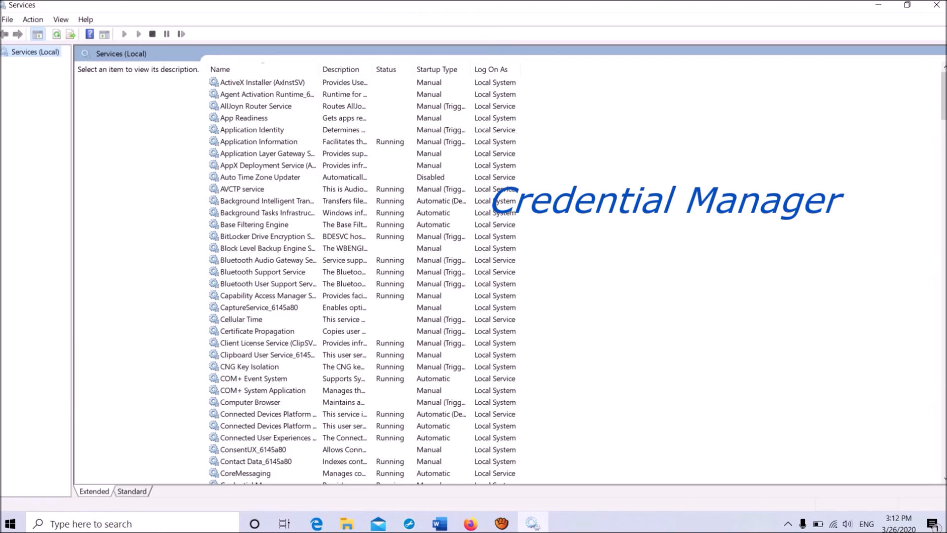
scroll("down", 3)
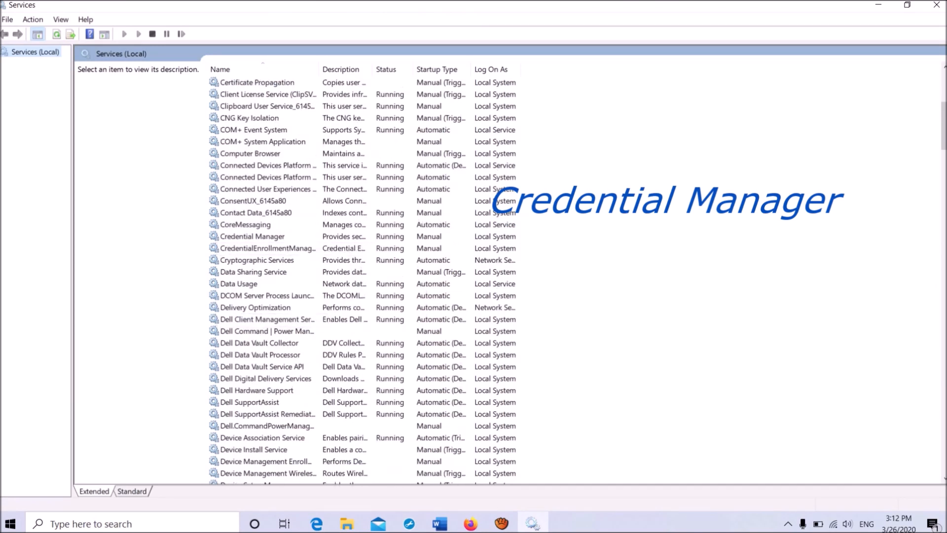
left_click(253, 236)
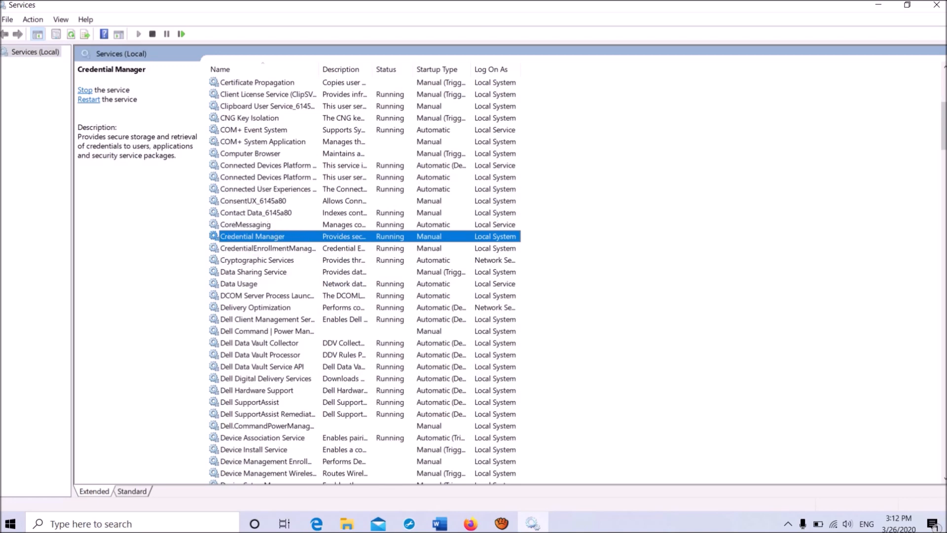
Stop and start Credential Manager from its Properties dialog, then close the dialog.
double_click(252, 237)
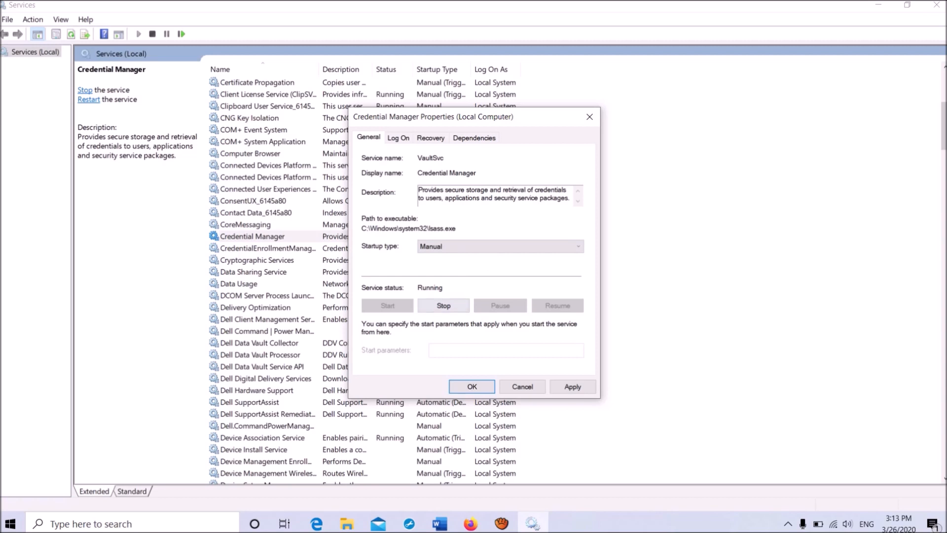
left_click(443, 305)
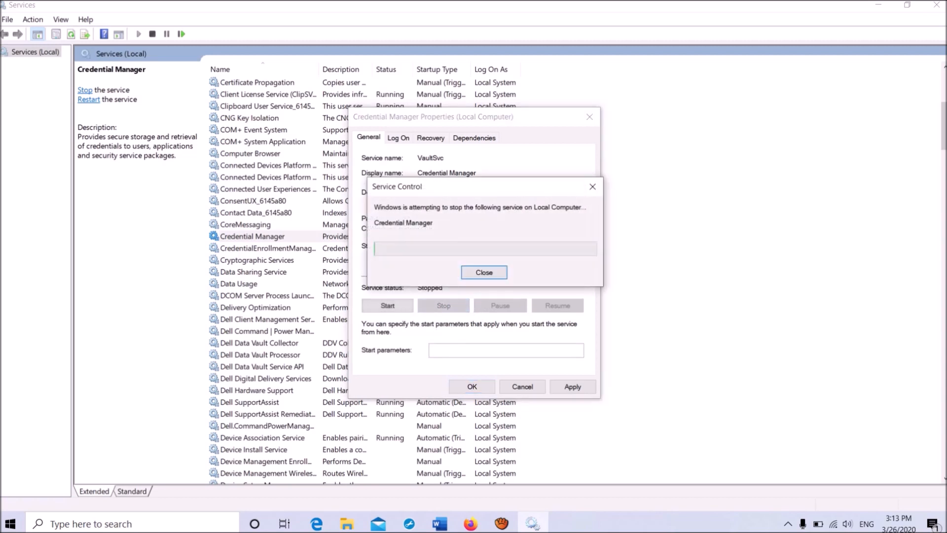
left_click(484, 272)
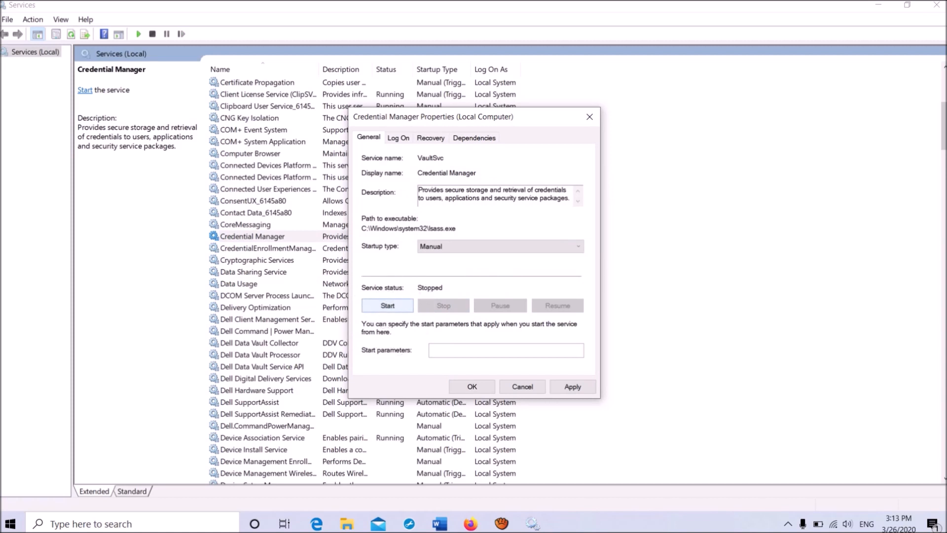
left_click(387, 305)
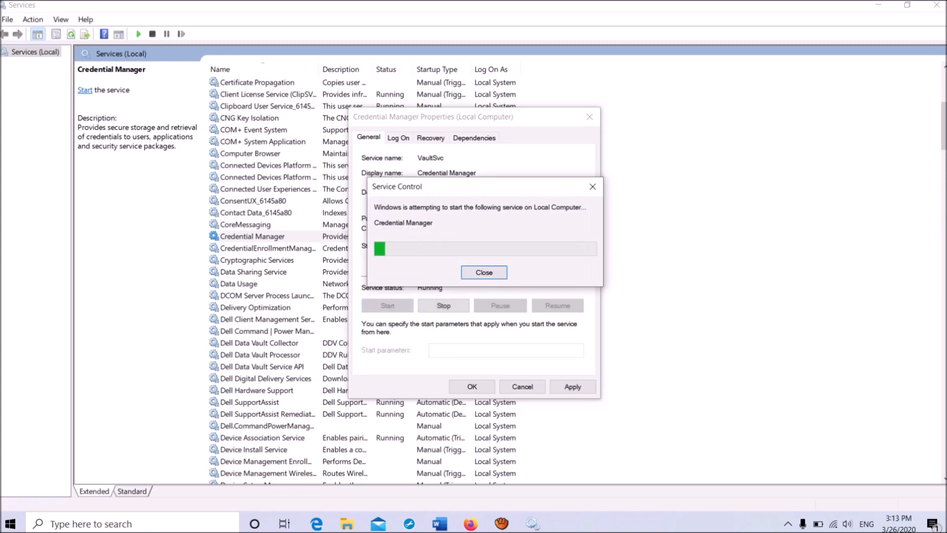
left_click(484, 272)
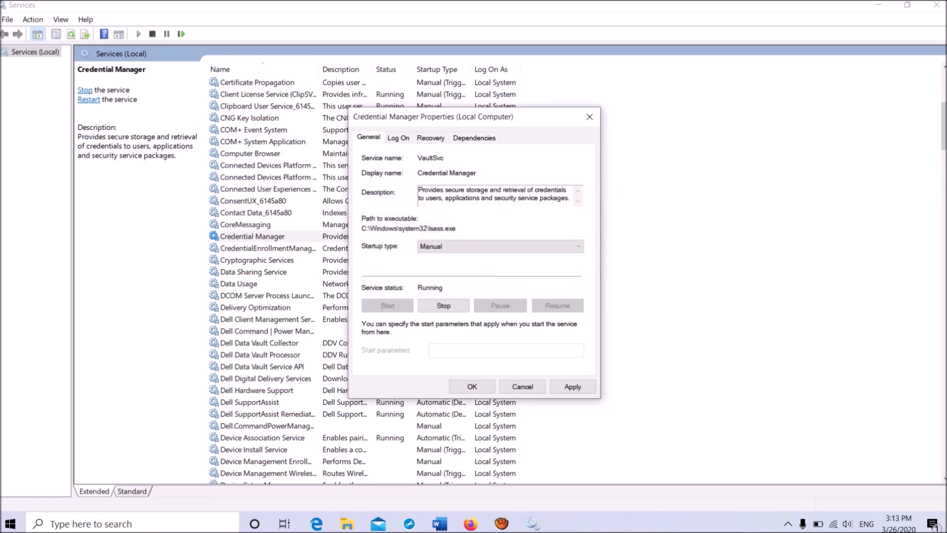
double_click(430, 158)
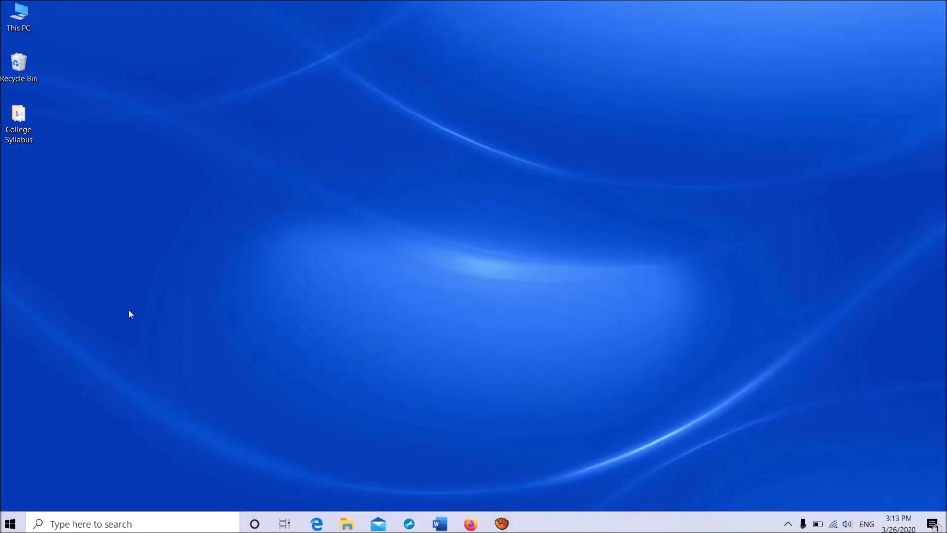
Open the Start menu from the taskbar.
left_click(10, 523)
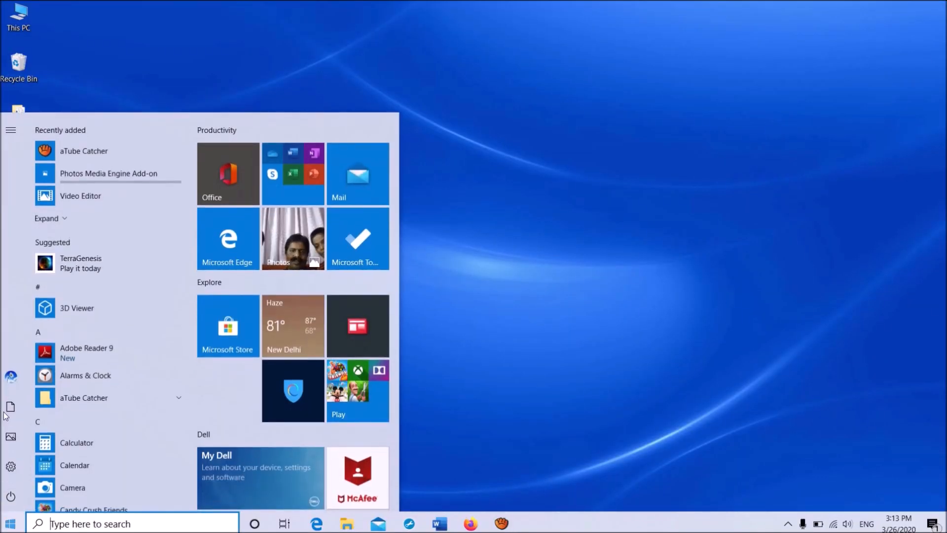